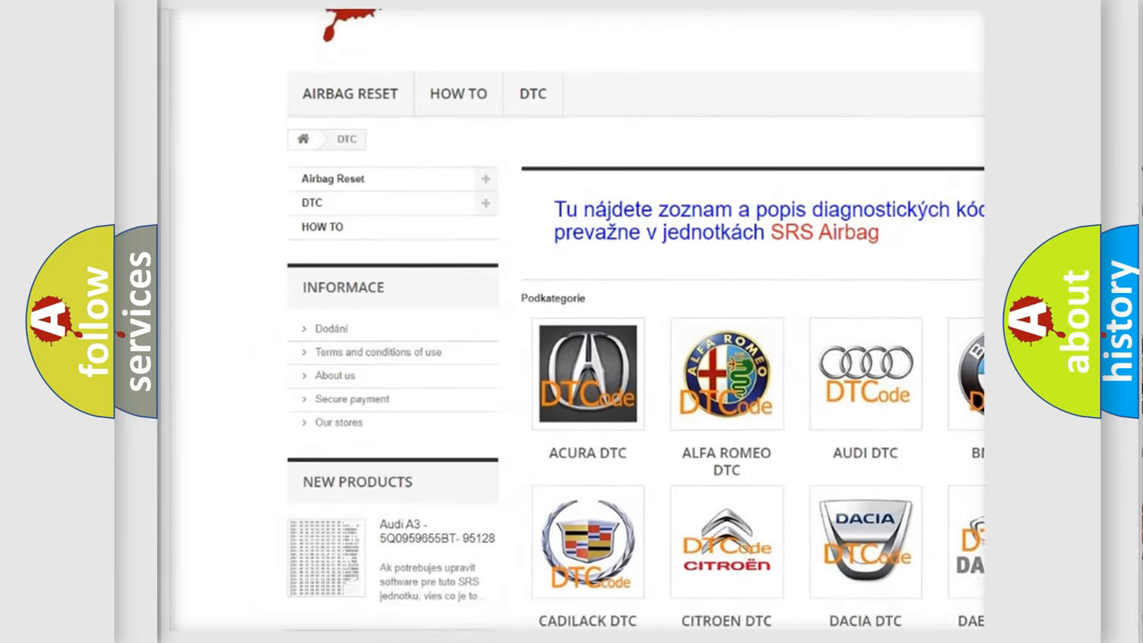
scroll("down", 3)
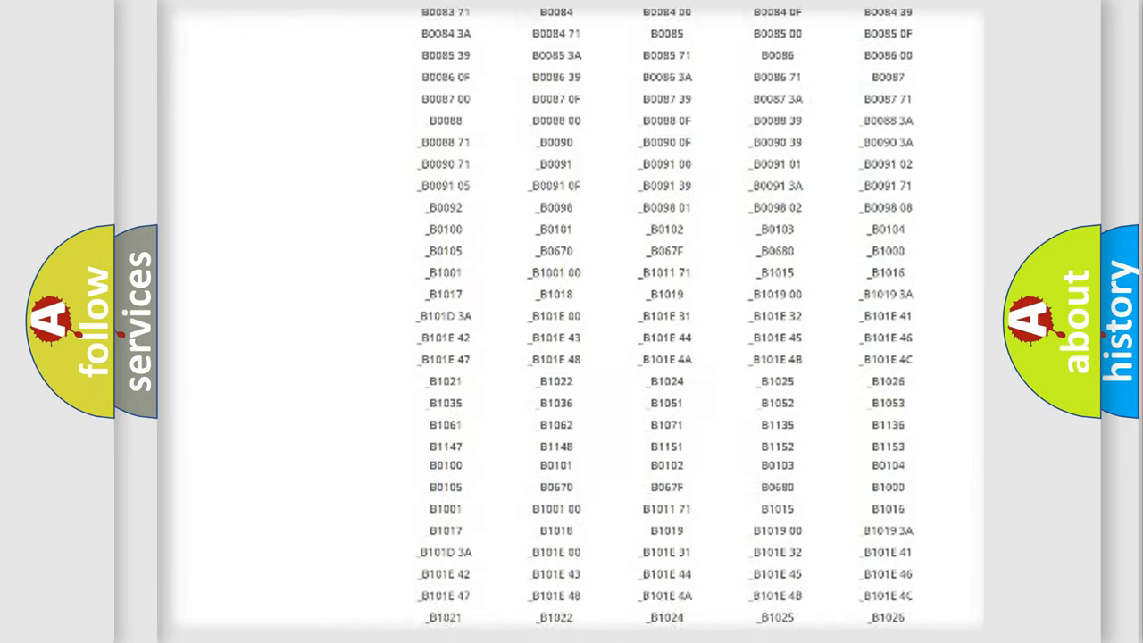
scroll("down", 3)
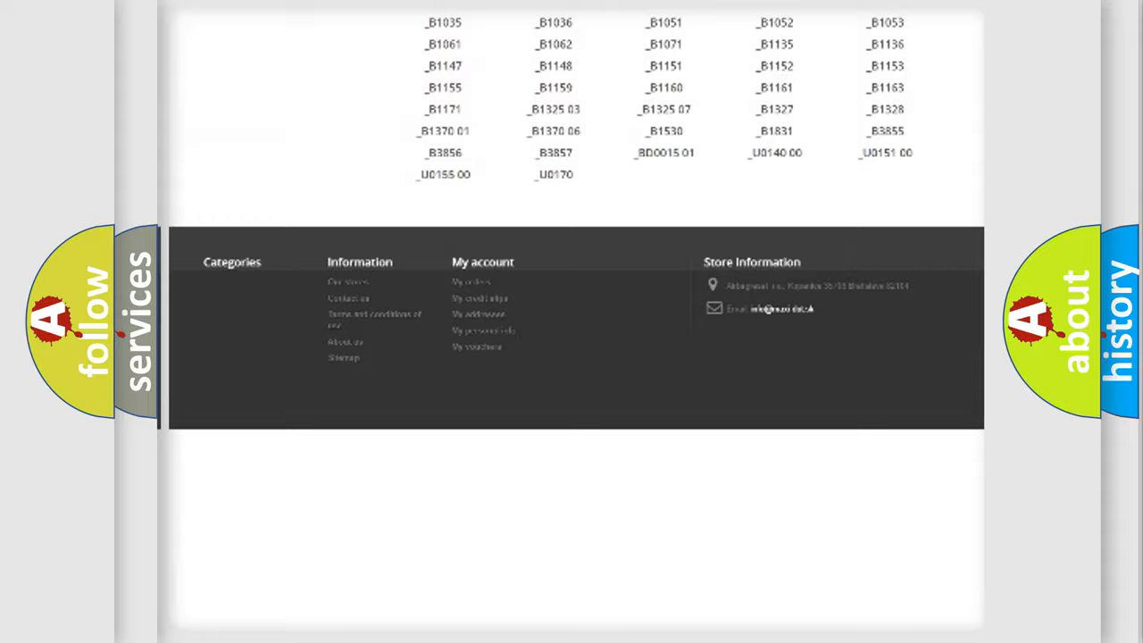
scroll("up", 3)
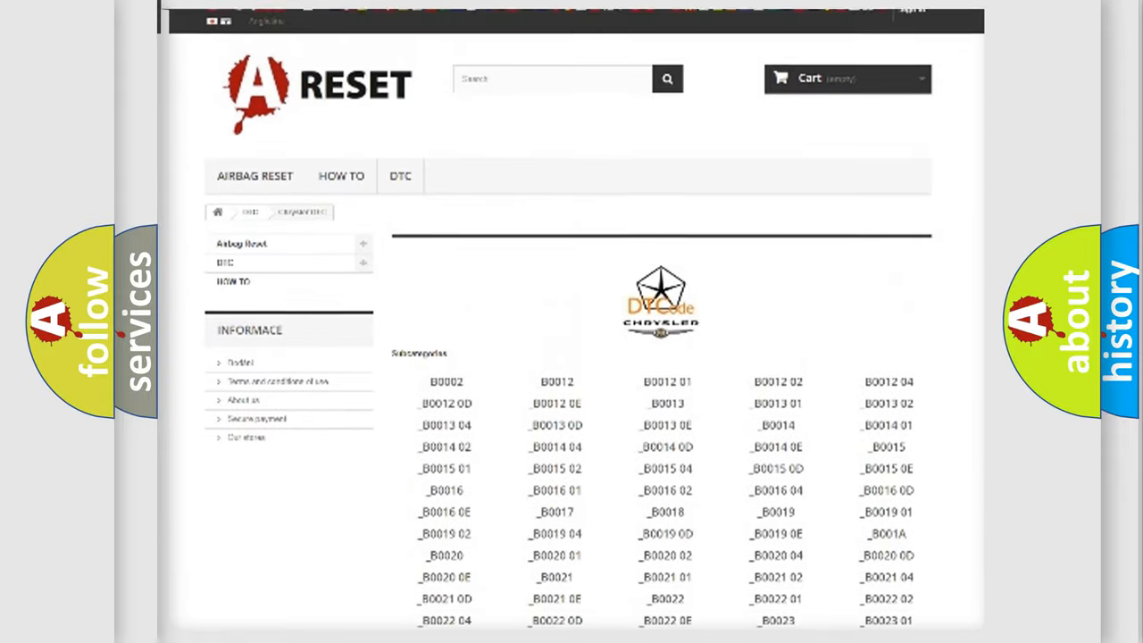